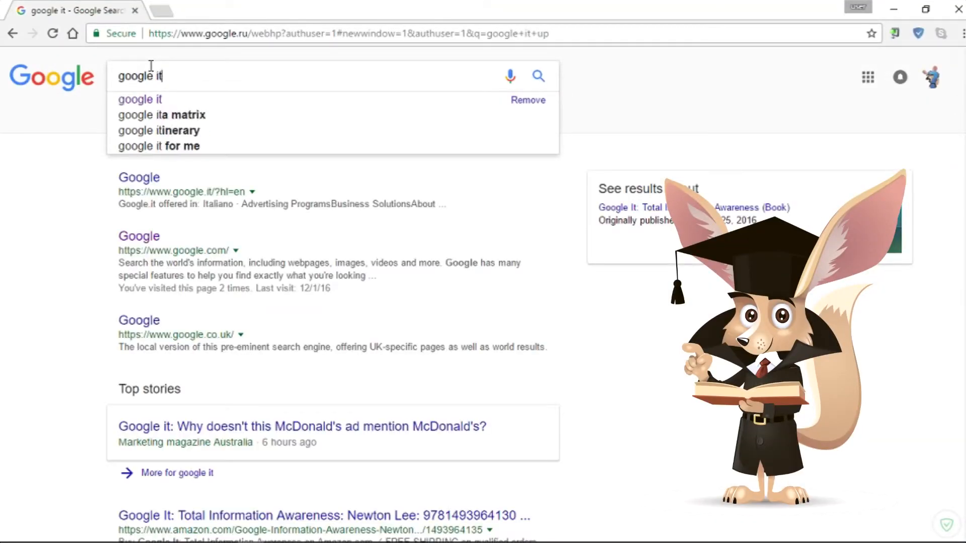
Search Google for 'google it up' and 'headphones buy online', scrolling through each results page.
{"action": "type", "text": "up"}
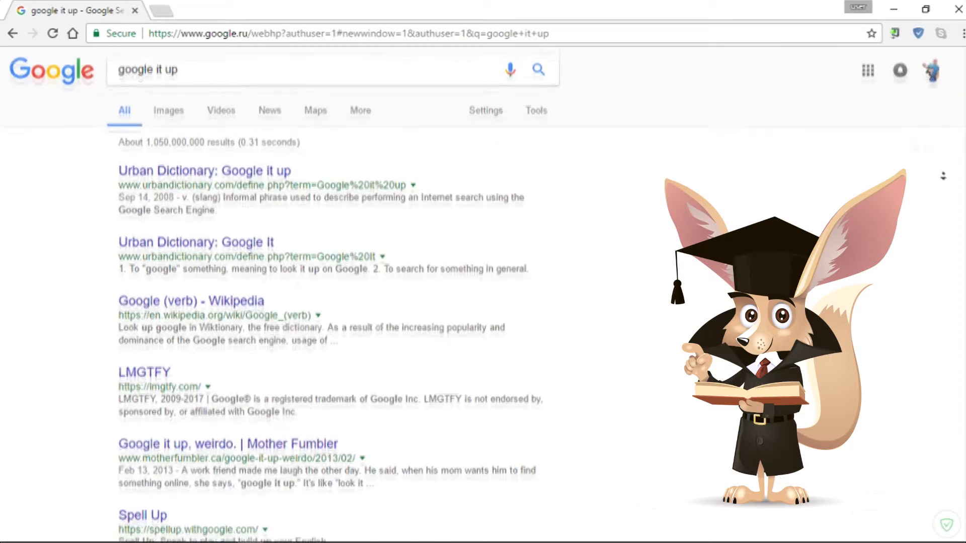
{"action": "scroll", "scroll_direction": "down", "scroll_amount": 3}
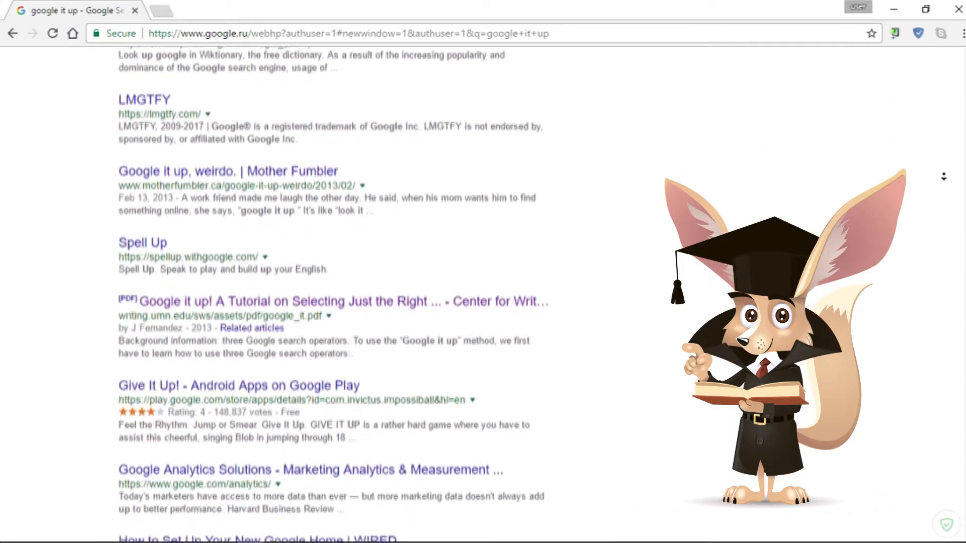
{"action": "scroll", "scroll_direction": "down", "scroll_amount": 3}
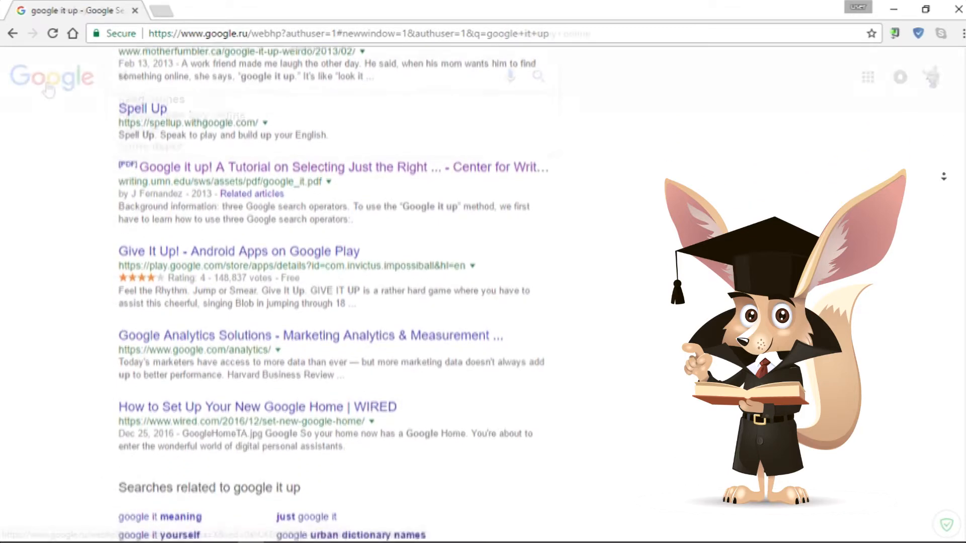
{"action": "type", "text": "headp"}
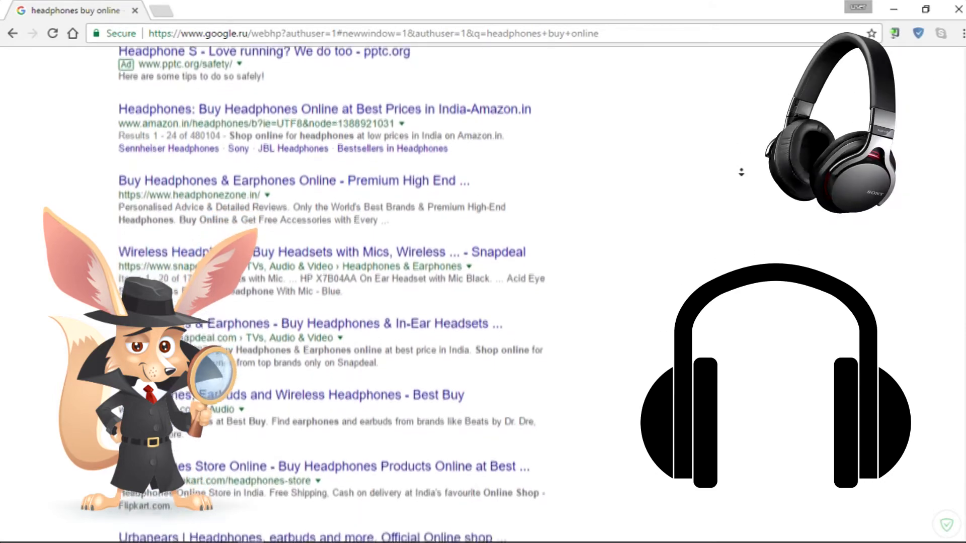
{"action": "scroll", "scroll_direction": "down", "scroll_amount": 3}
{"action": "type", "text": "duck"}
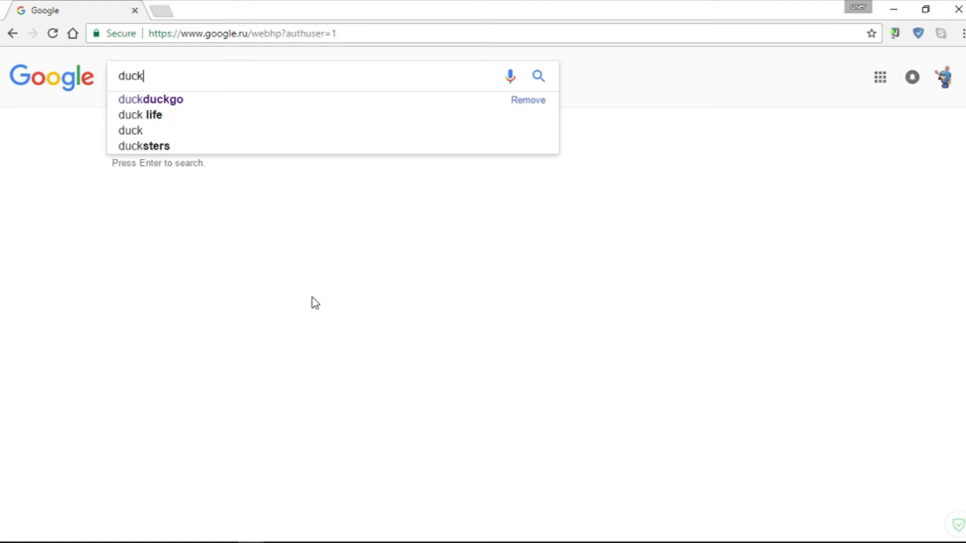
Search Google for 'duckduckgo' and open the DuckDuckGo website from the results.
{"action": "left_click", "coordinate": [151, 99]}
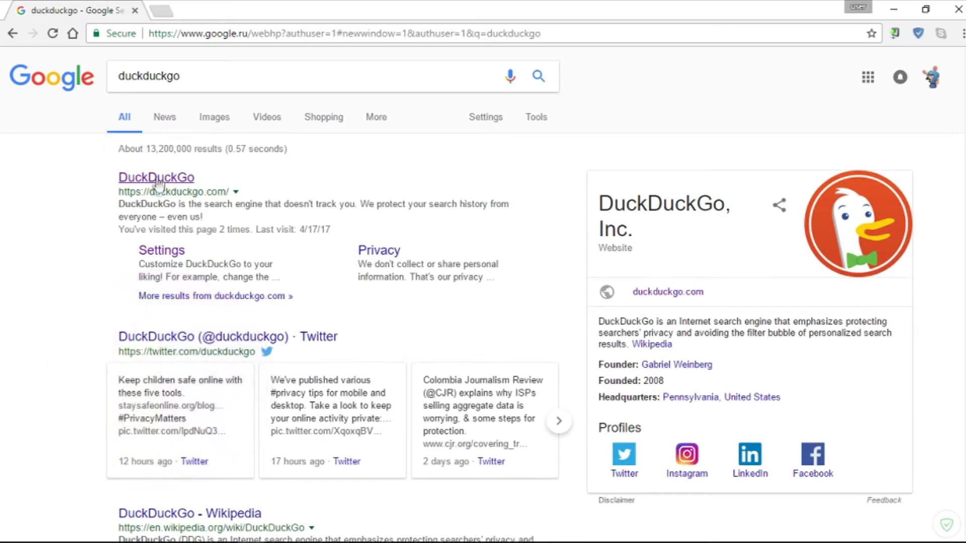
{"action": "left_click", "coordinate": [156, 178]}
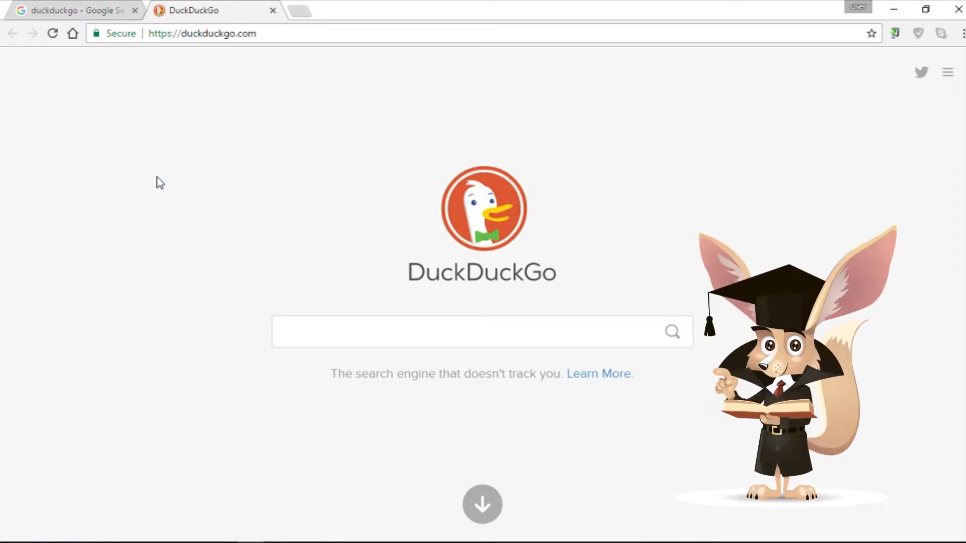
Search DuckDuckGo for 'whoer', select the results page address, then view Google's whoer results.
{"action": "left_click", "coordinate": [482, 332]}
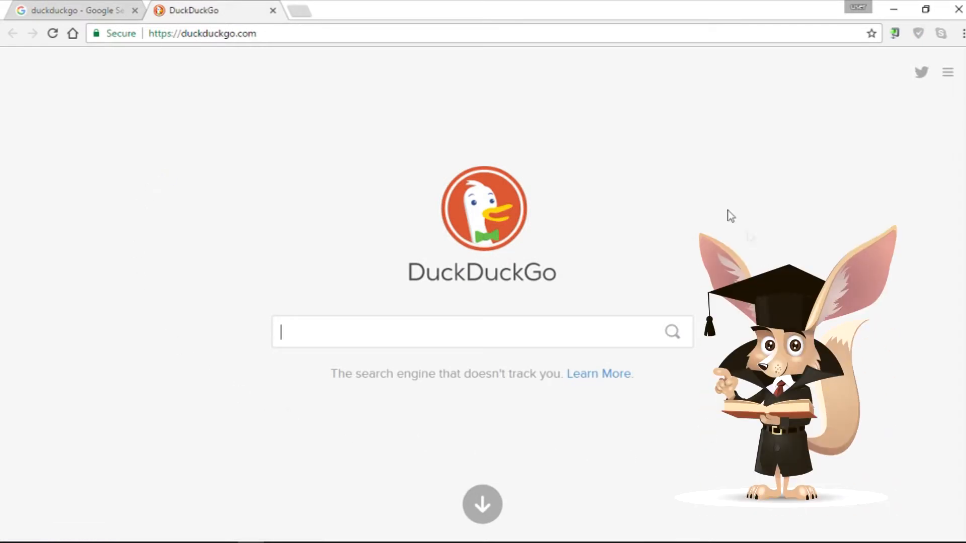
{"action": "mouse_move", "coordinate": [299, 336]}
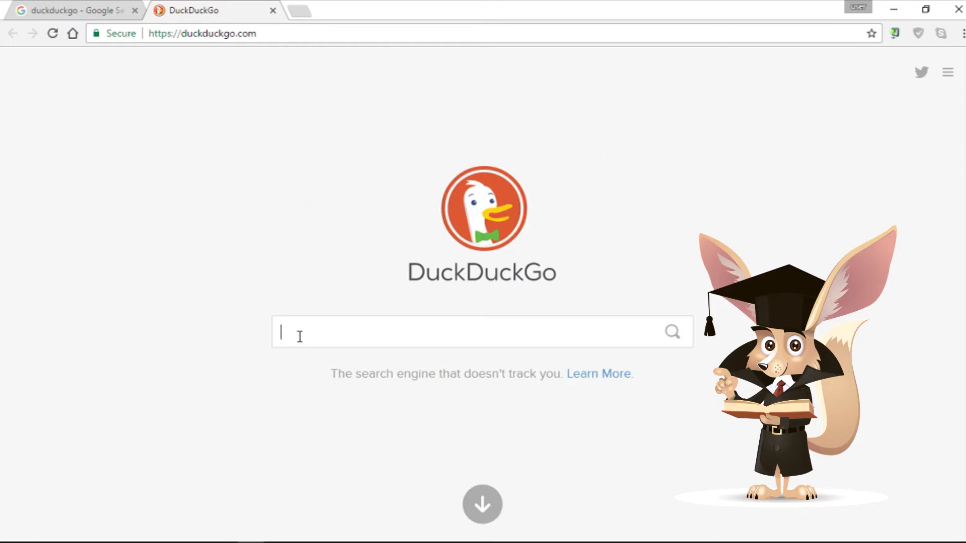
{"action": "type", "text": "whoer"}
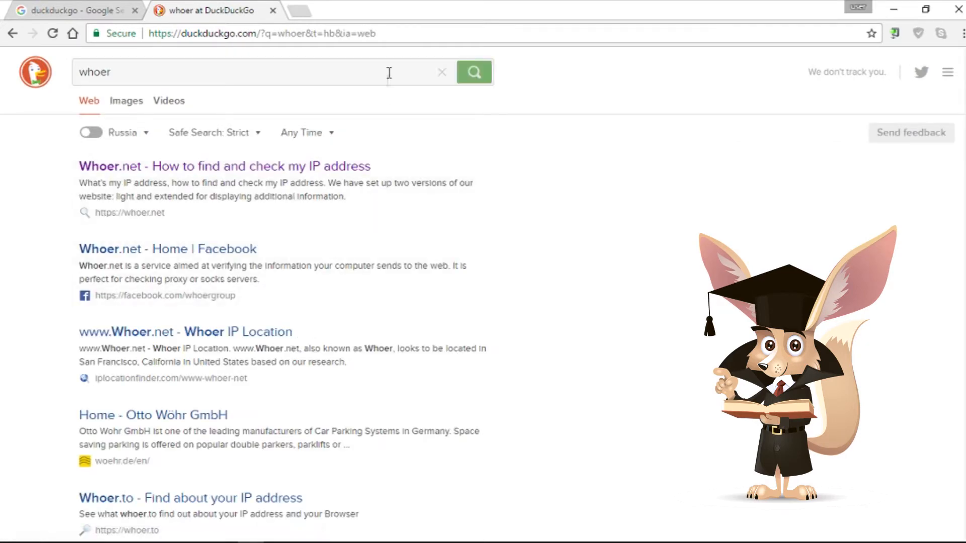
{"action": "left_click", "coordinate": [277, 33]}
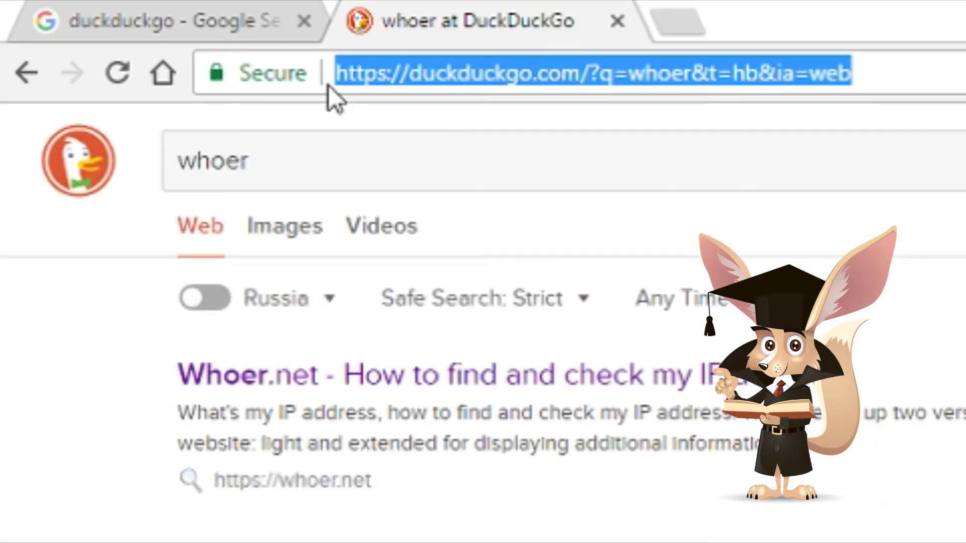
{"action": "mouse_move", "coordinate": [838, 80]}
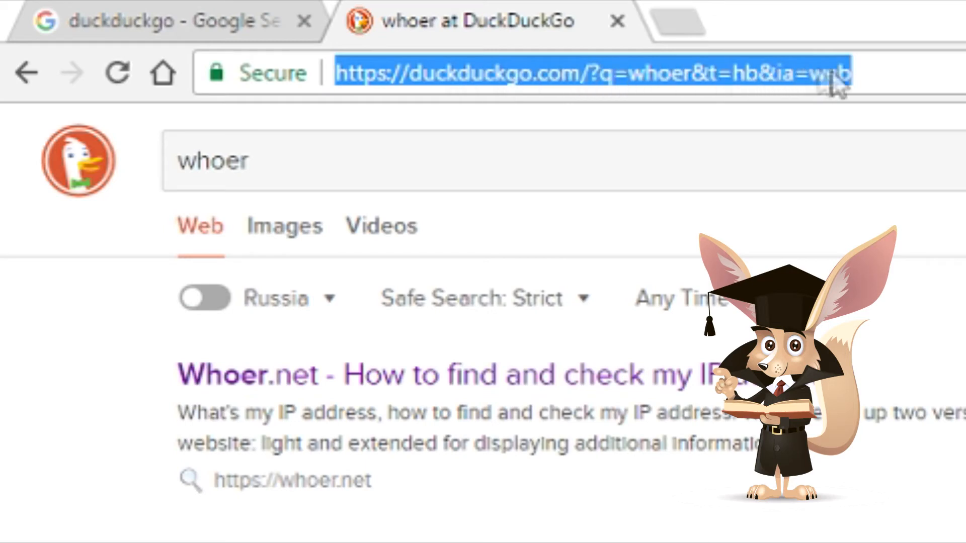
{"action": "mouse_move", "coordinate": [881, 79]}
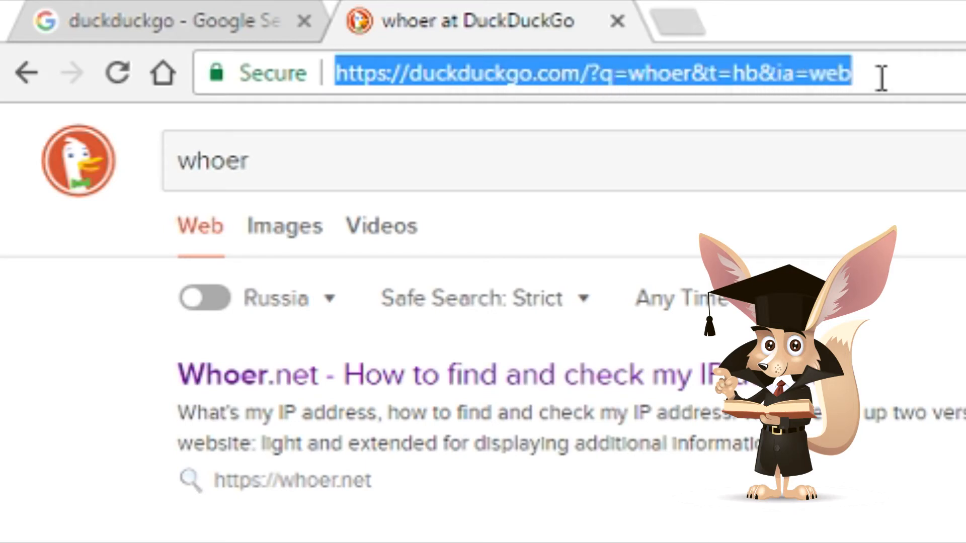
{"action": "left_click", "coordinate": [154, 20]}
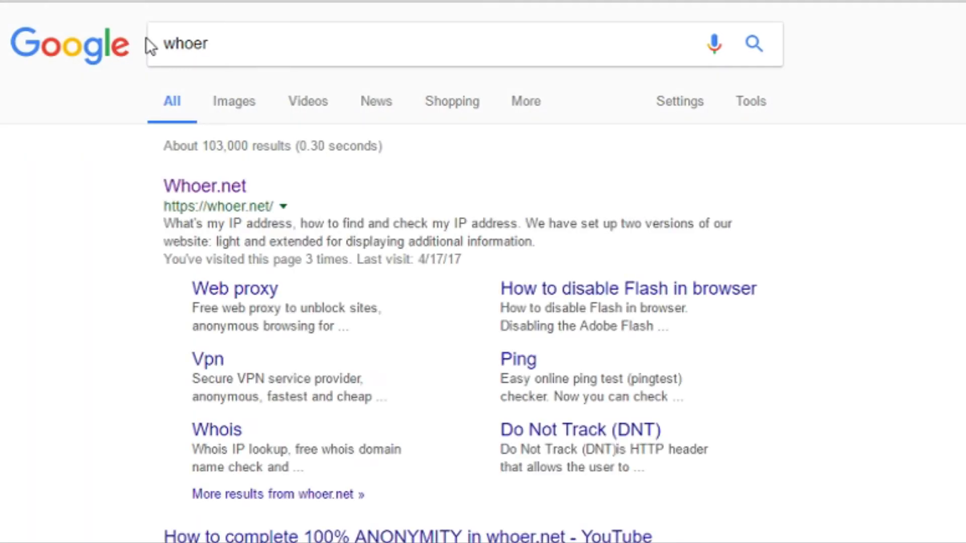
Open Google's Whoer.net result to reveal the google.ru/url redirect, returning to duckduckgo.com.
{"action": "left_click", "coordinate": [205, 185]}
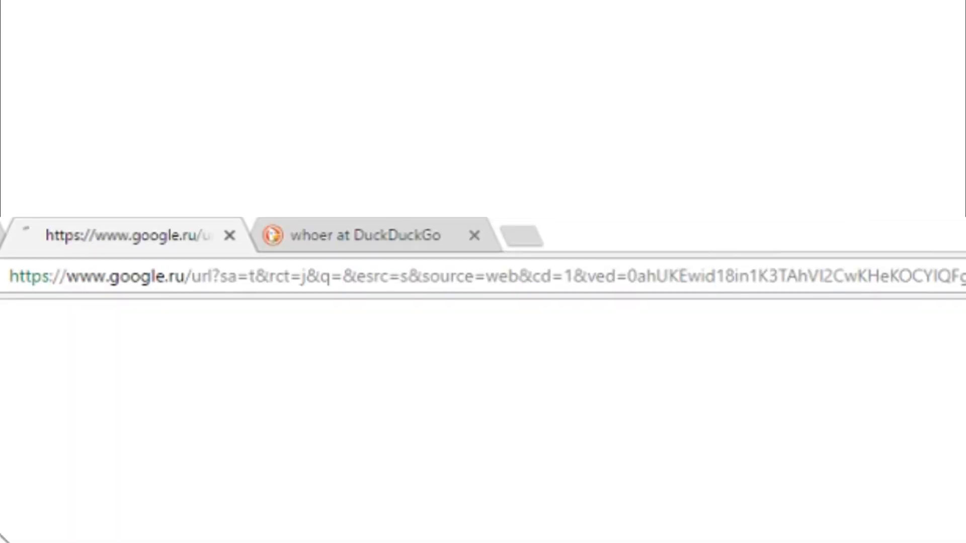
{"action": "left_click", "coordinate": [354, 236]}
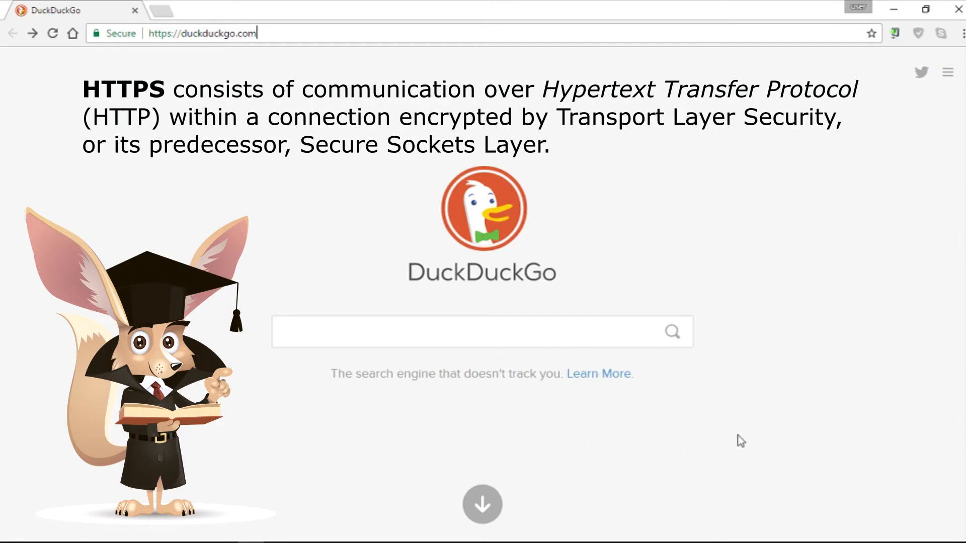
Browse DuckDuckGo's settings page via the site menu, then return to Google's duckduckgo results.
{"action": "left_click", "coordinate": [944, 72]}
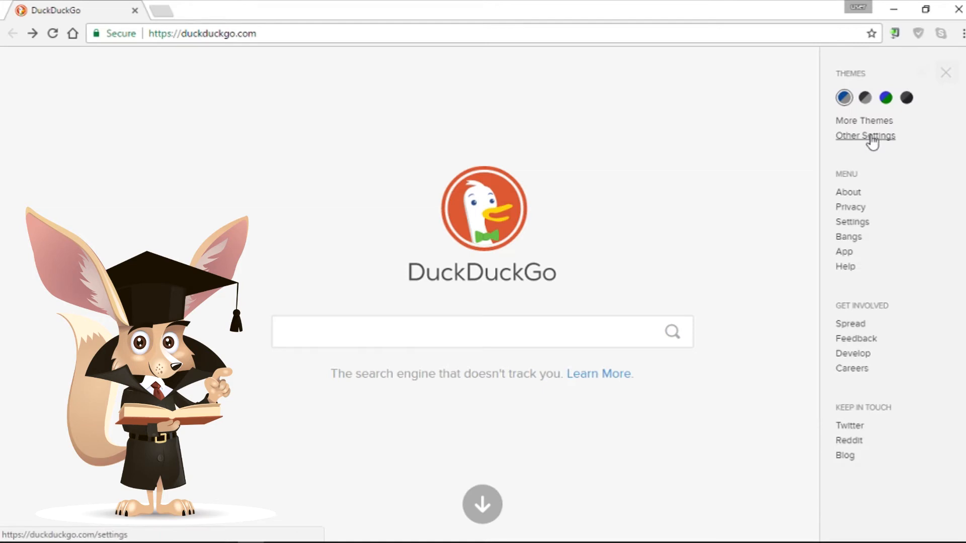
{"action": "left_click", "coordinate": [865, 135]}
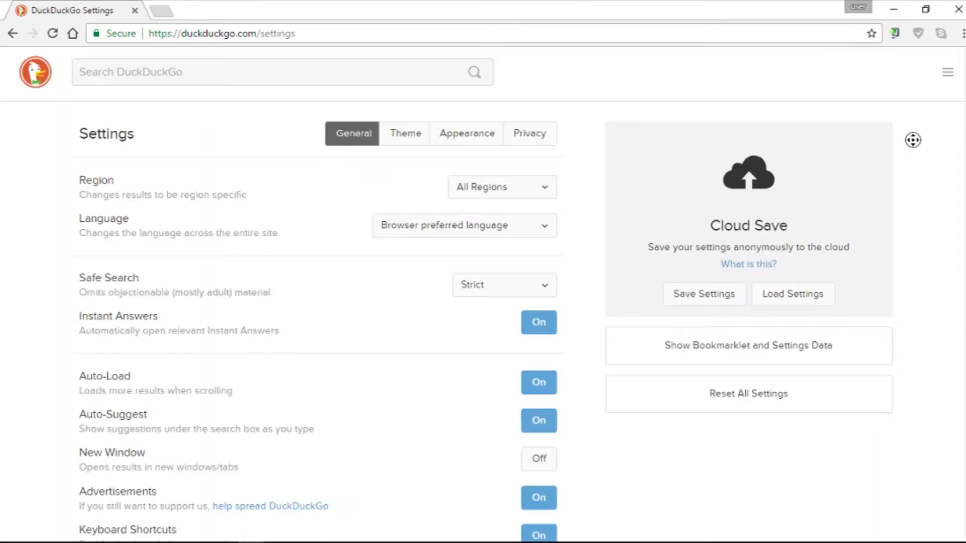
{"action": "scroll", "scroll_direction": "down", "scroll_amount": 3}
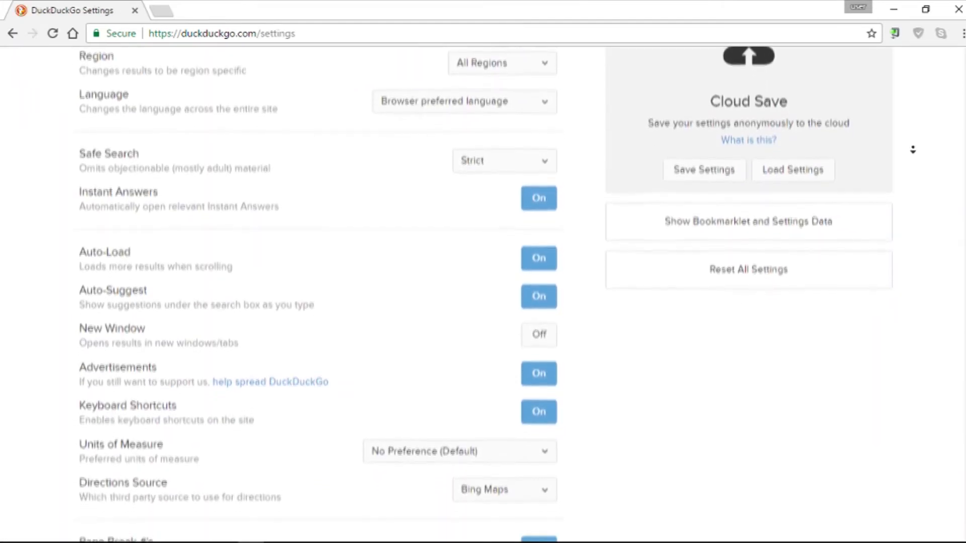
{"action": "scroll", "scroll_direction": "down", "scroll_amount": 3}
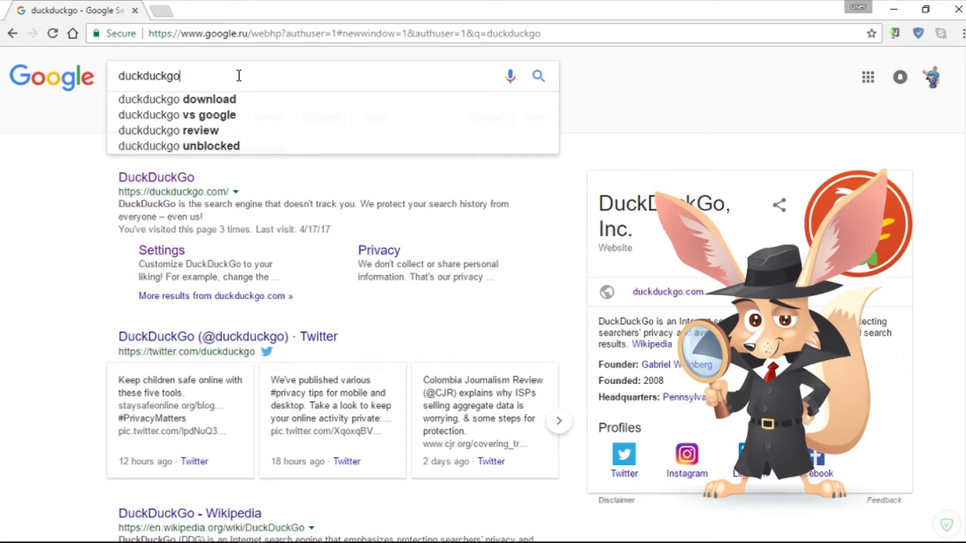
Search Google for 'ixquick' and open the 'StartPage by Ixquick Search Engine' result.
{"action": "type", "text": "ix"}
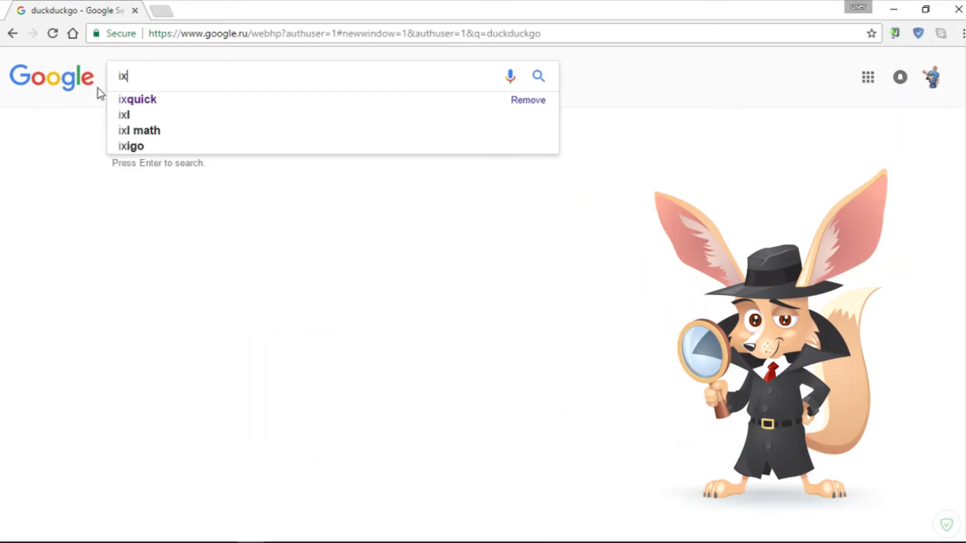
{"action": "left_click", "coordinate": [137, 99]}
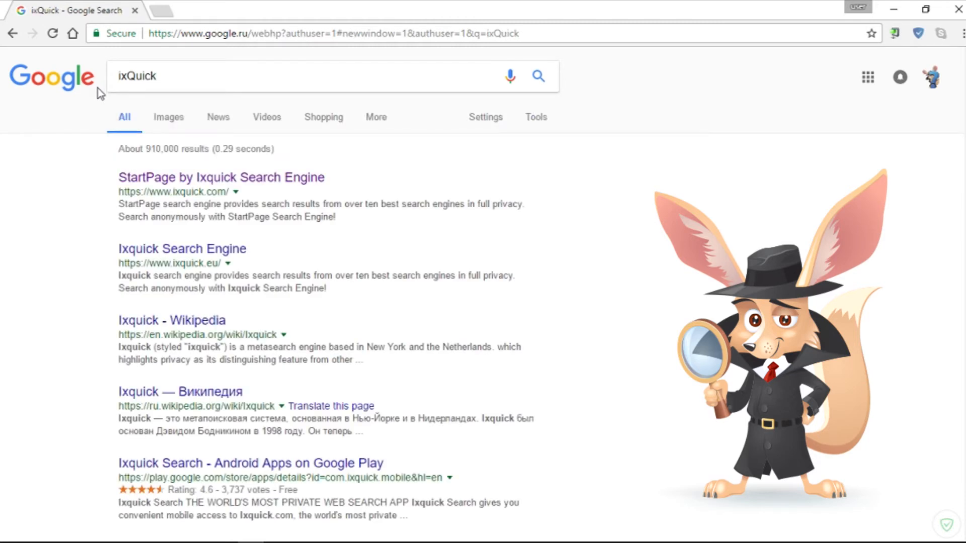
{"action": "left_click", "coordinate": [221, 177]}
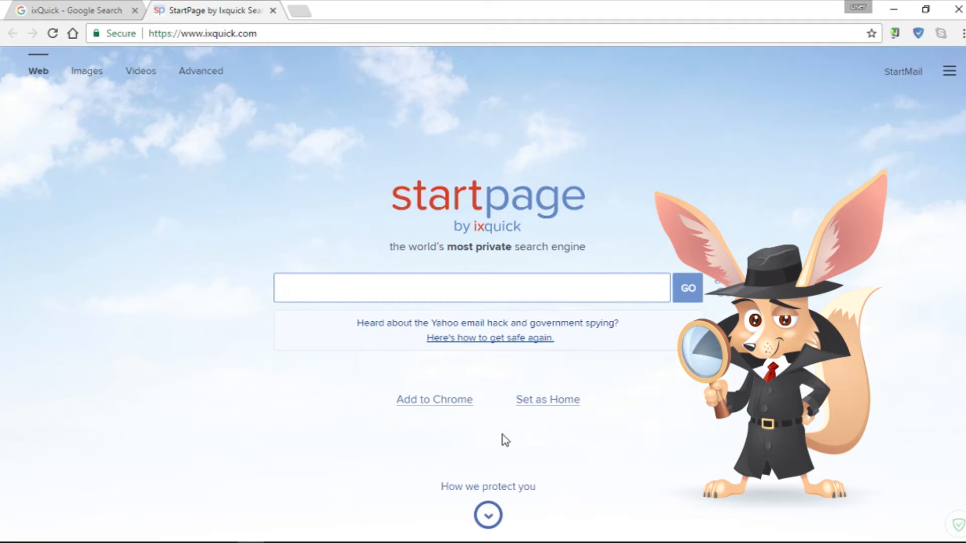
Browse StartPage's settings page, save the settings, and show StartPage results for Whoer.
{"action": "left_click", "coordinate": [950, 70]}
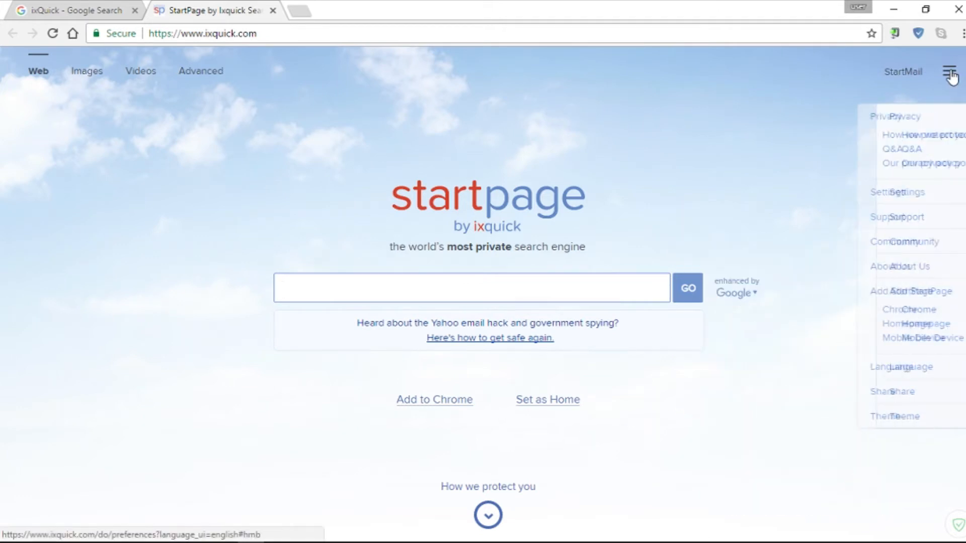
{"action": "left_click", "coordinate": [903, 192]}
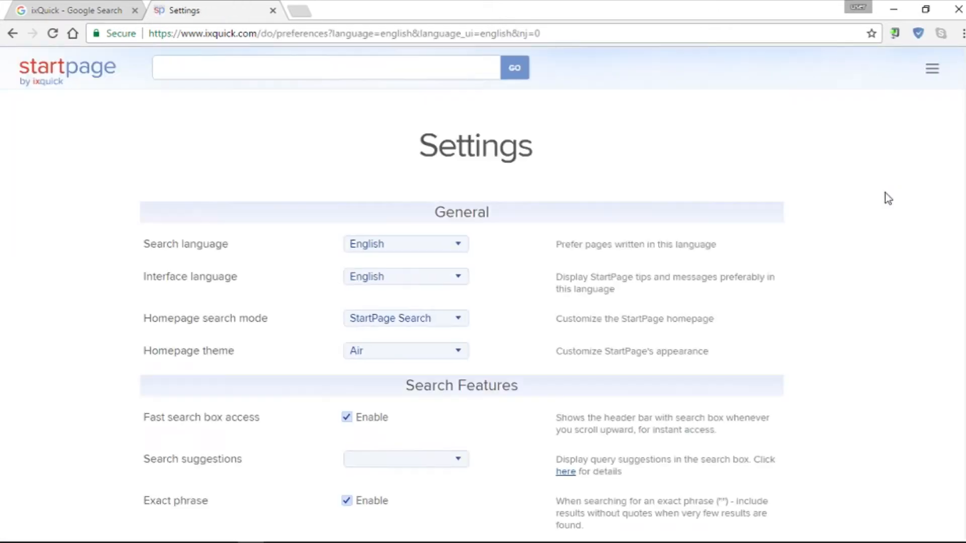
{"action": "scroll", "scroll_direction": "down", "scroll_amount": 3}
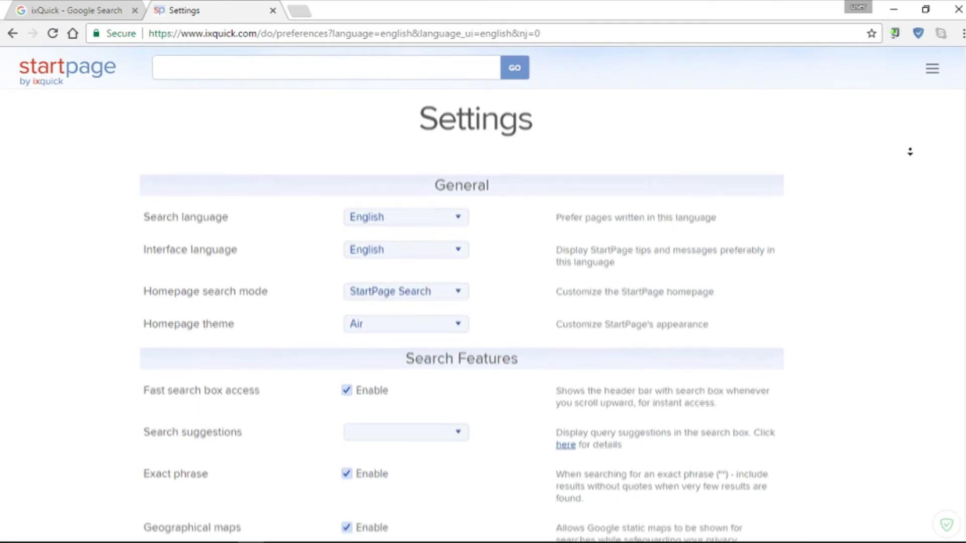
{"action": "scroll", "scroll_direction": "down", "scroll_amount": 3}
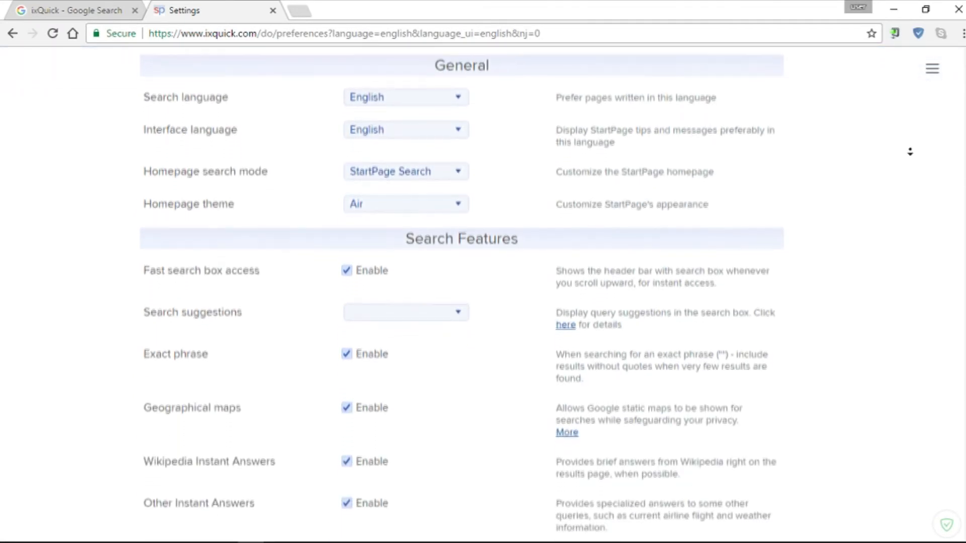
{"action": "scroll", "scroll_direction": "down", "scroll_amount": 3}
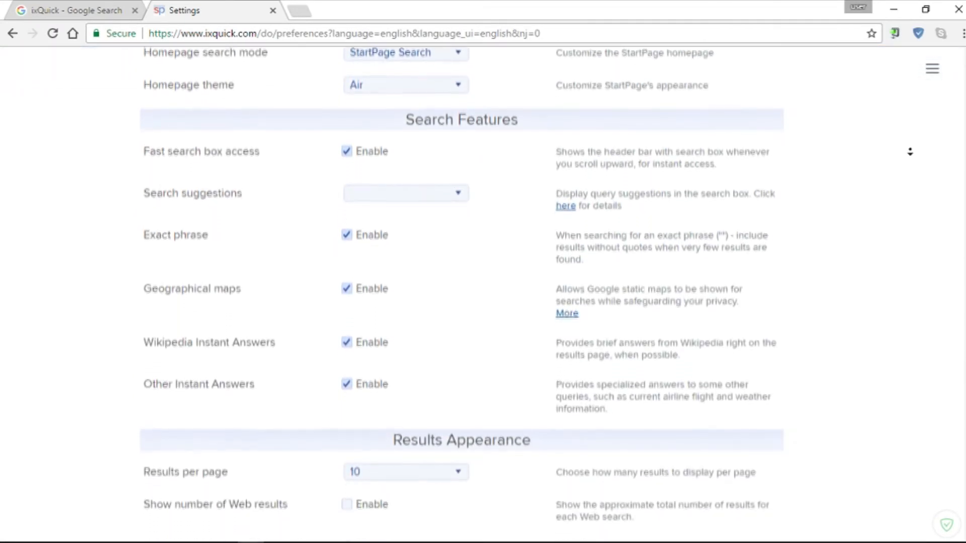
{"action": "scroll", "scroll_direction": "down", "scroll_amount": 3}
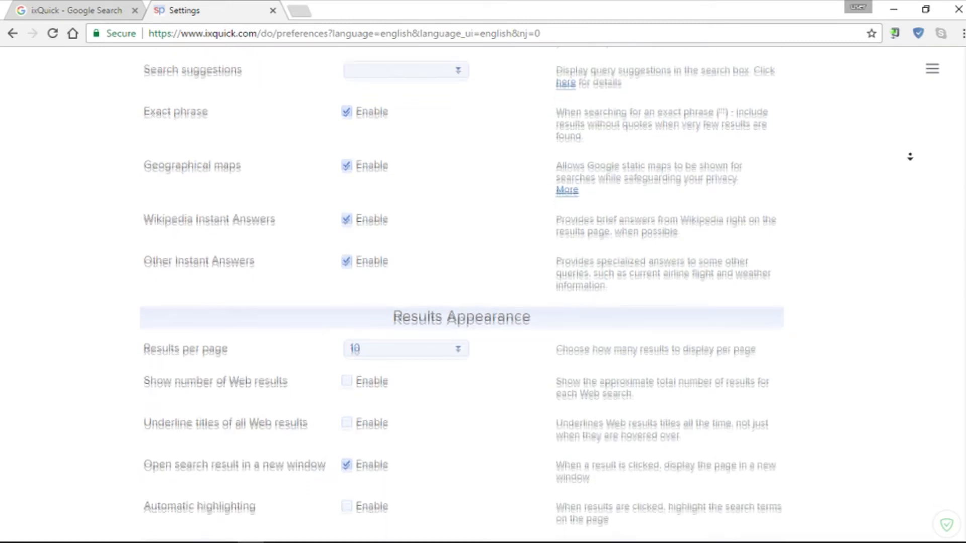
{"action": "scroll", "scroll_direction": "down", "scroll_amount": 3}
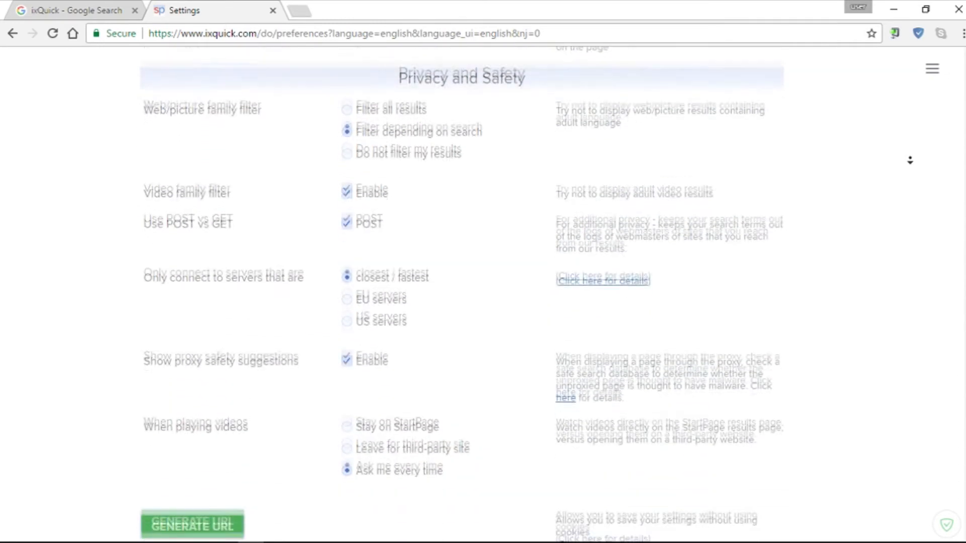
{"action": "scroll", "scroll_direction": "down", "scroll_amount": 3}
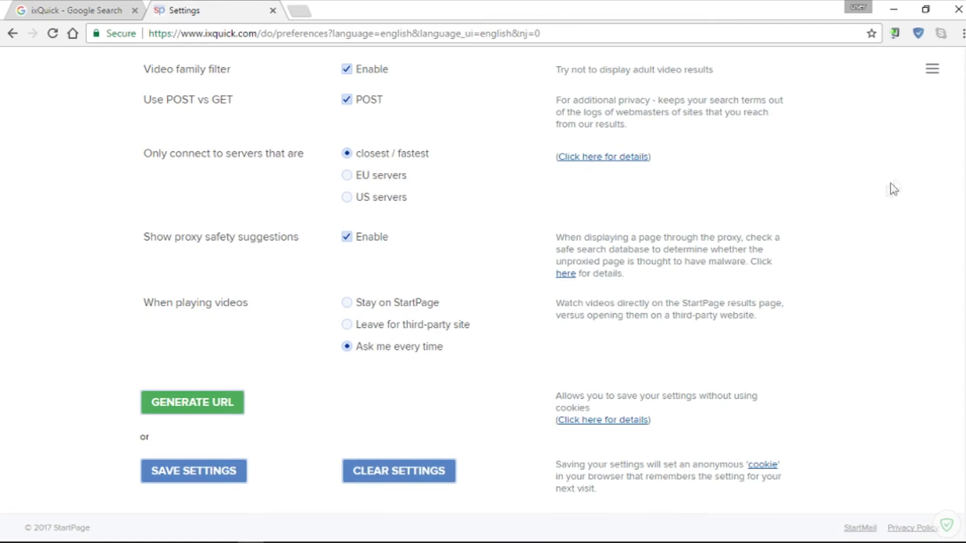
{"action": "left_click", "coordinate": [194, 471]}
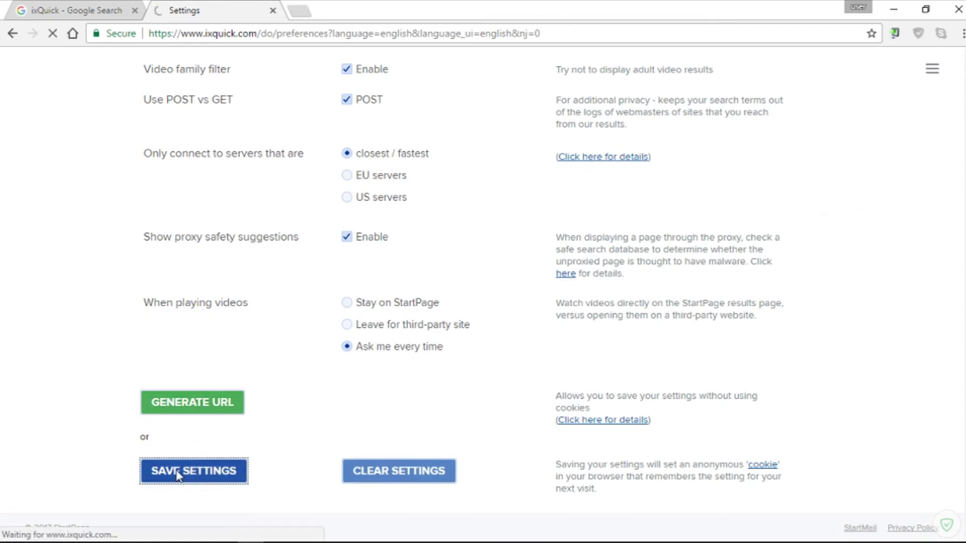
{"action": "left_click", "coordinate": [194, 471]}
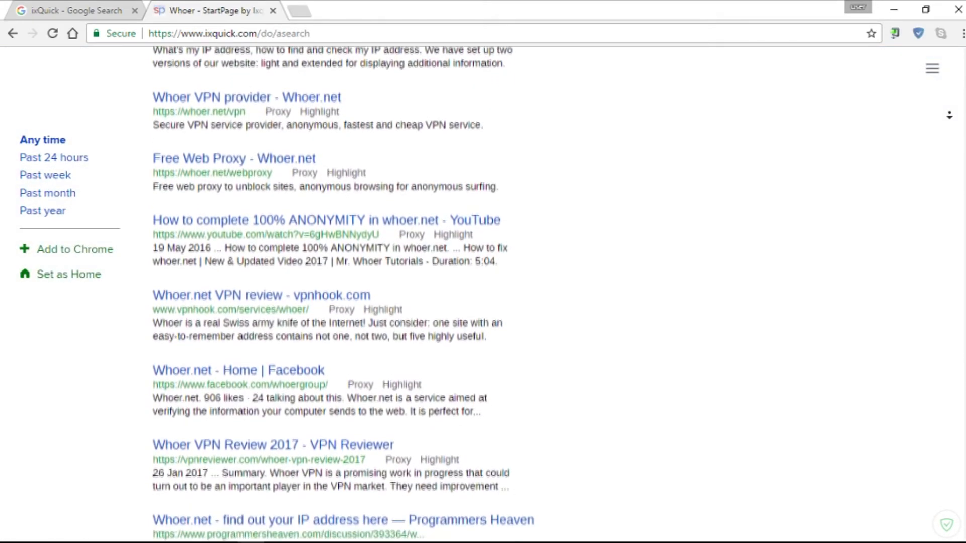
{"action": "scroll", "scroll_direction": "down", "scroll_amount": 3}
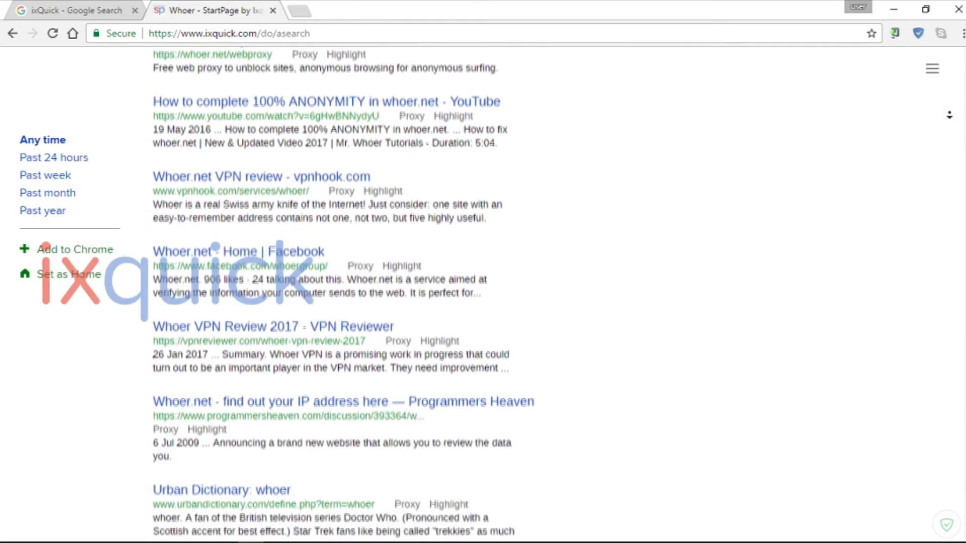
{"action": "scroll", "scroll_direction": "down", "scroll_amount": 3}
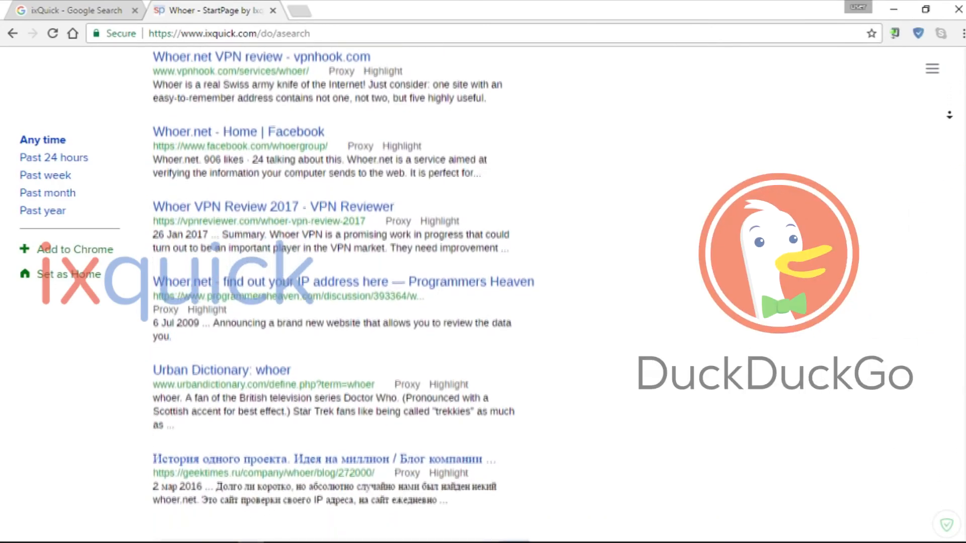
{"action": "scroll", "scroll_direction": "down", "scroll_amount": 3}
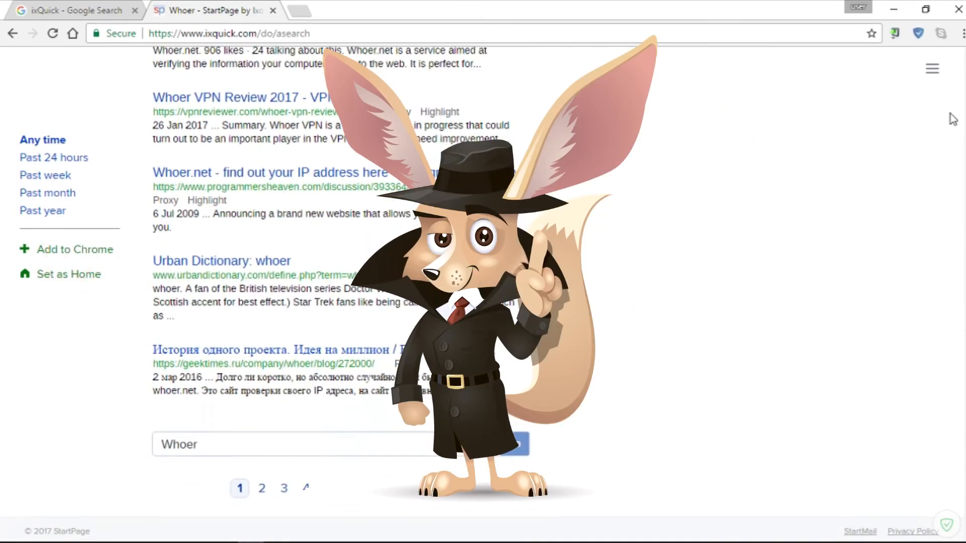